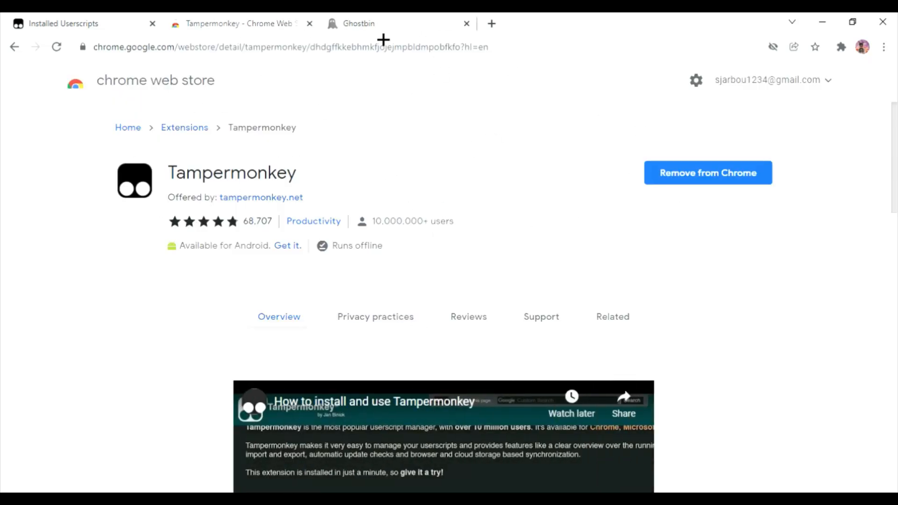
Switch to the Ghostbin tab showing the Krunker Central Official Menu userscript code
{"action": "left_click", "coordinate": [359, 24]}
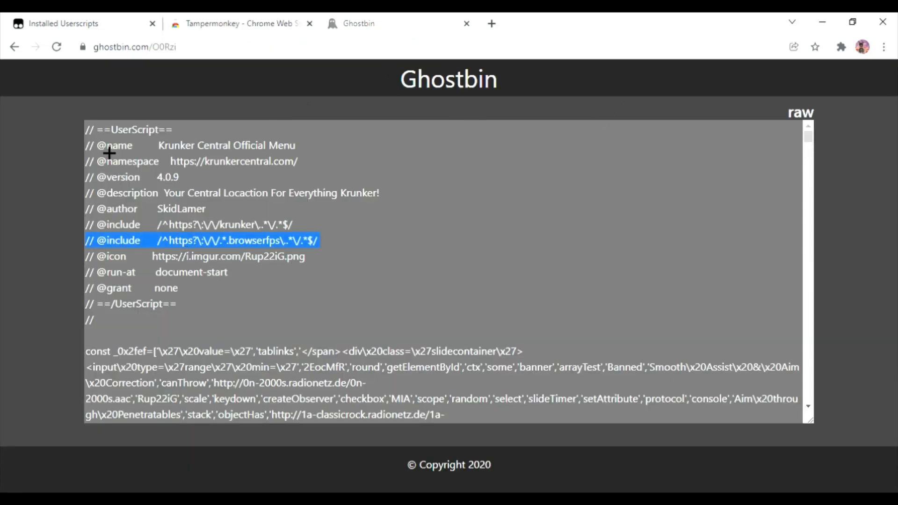
Select all the Krunker Central userscript code on the Ghostbin page
{"action": "key", "text": "ctrl+a"}
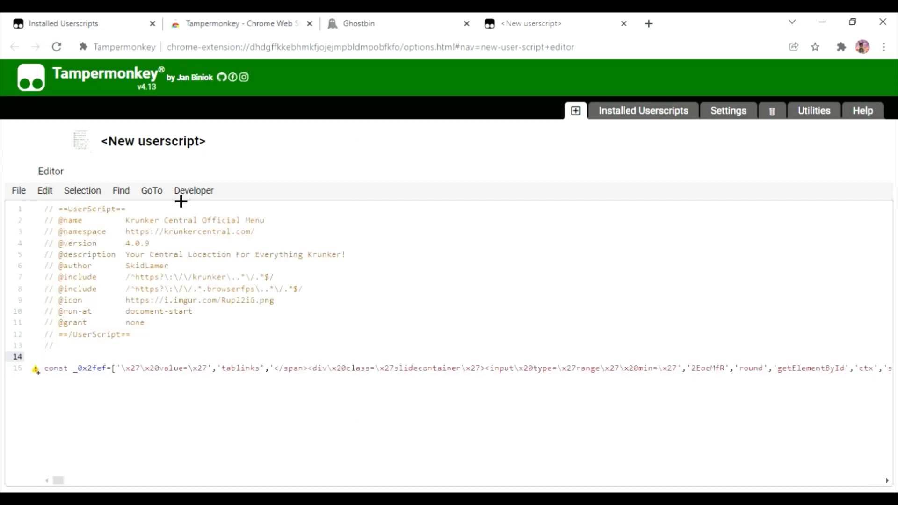
Save the new Krunker Central userscript from the editor's File menu
{"action": "left_click", "coordinate": [18, 190]}
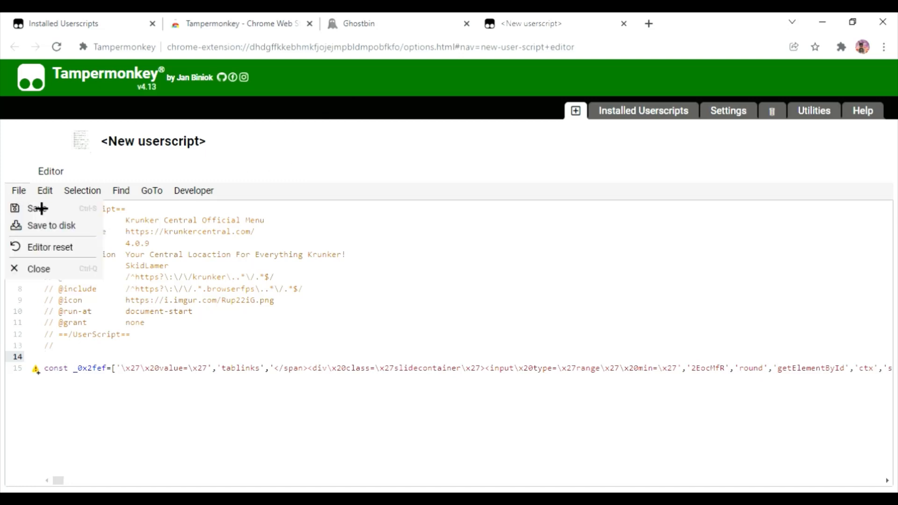
{"action": "left_click", "coordinate": [34, 208]}
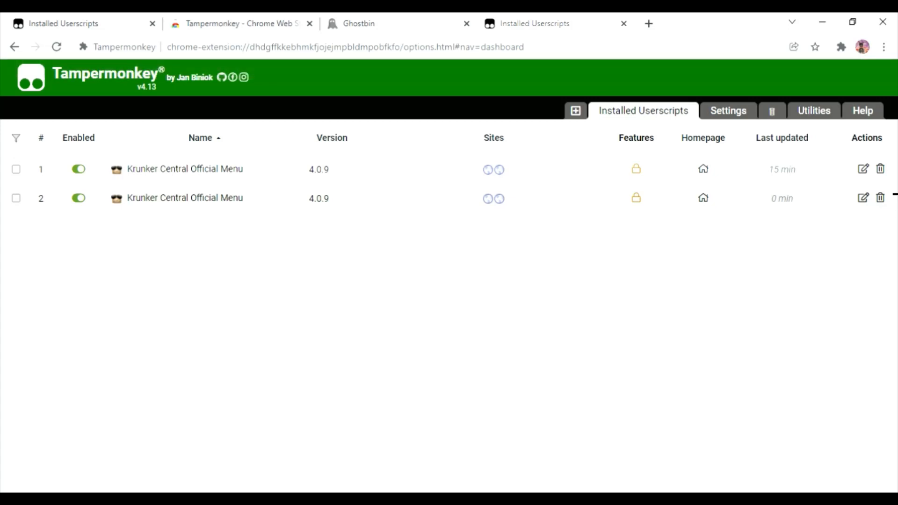
Delete the duplicate Krunker Central Official Menu script and open Tampermonkey Settings
{"action": "left_click", "coordinate": [881, 197]}
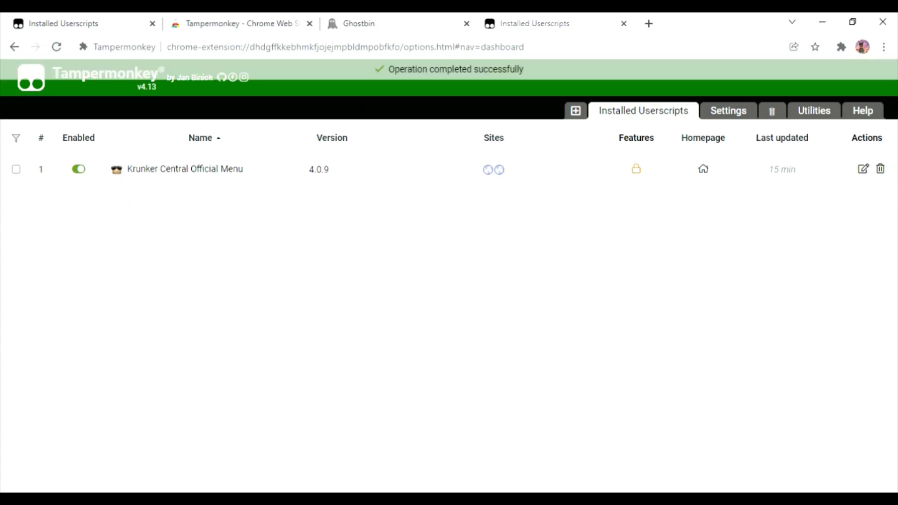
{"action": "left_click", "coordinate": [727, 111]}
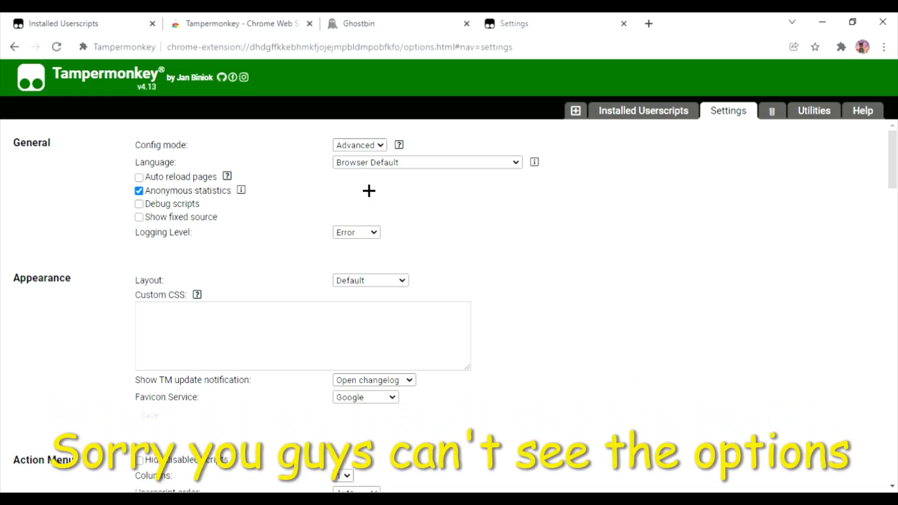
Set Inject Mode to Instant under Experimental settings, then go to the Krunker tab
{"action": "scroll", "scroll_direction": "down", "scroll_amount": 3}
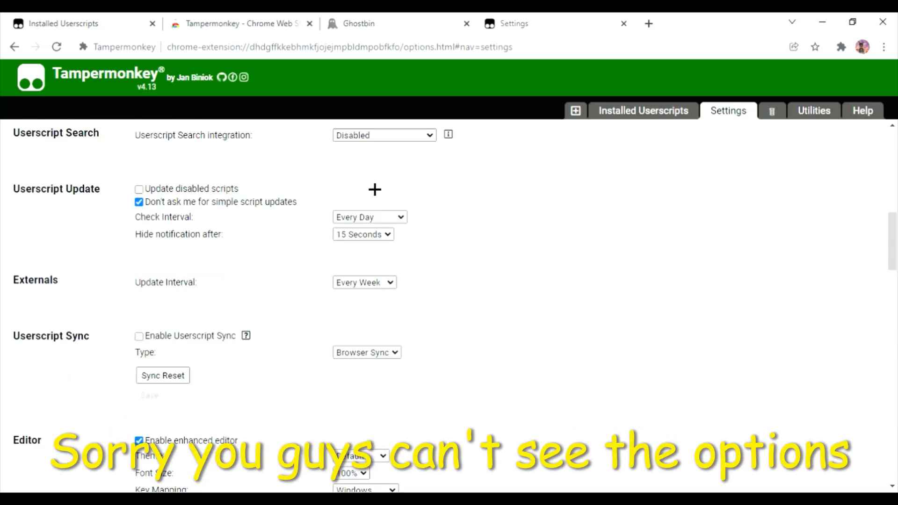
{"action": "scroll", "scroll_direction": "down", "scroll_amount": 3}
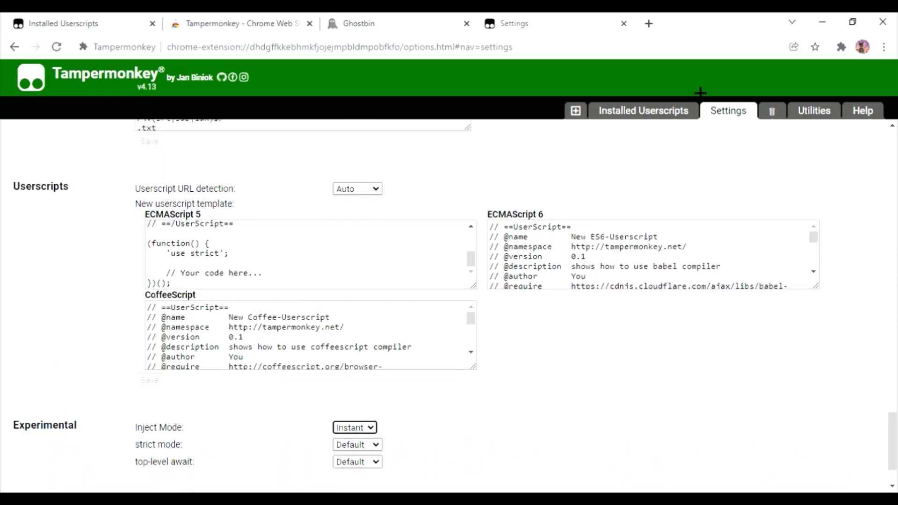
{"action": "left_click", "coordinate": [647, 23]}
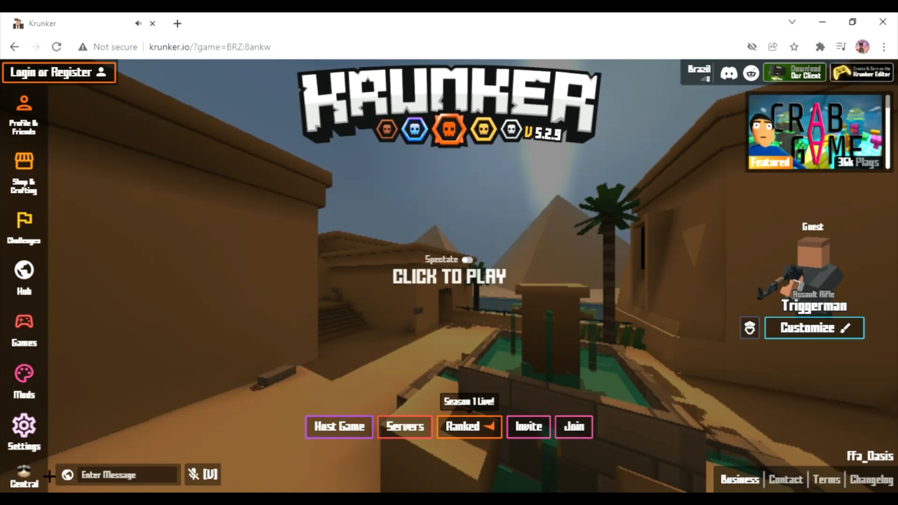
Open the Krunker Central menu and its Render options
{"action": "left_click", "coordinate": [24, 477]}
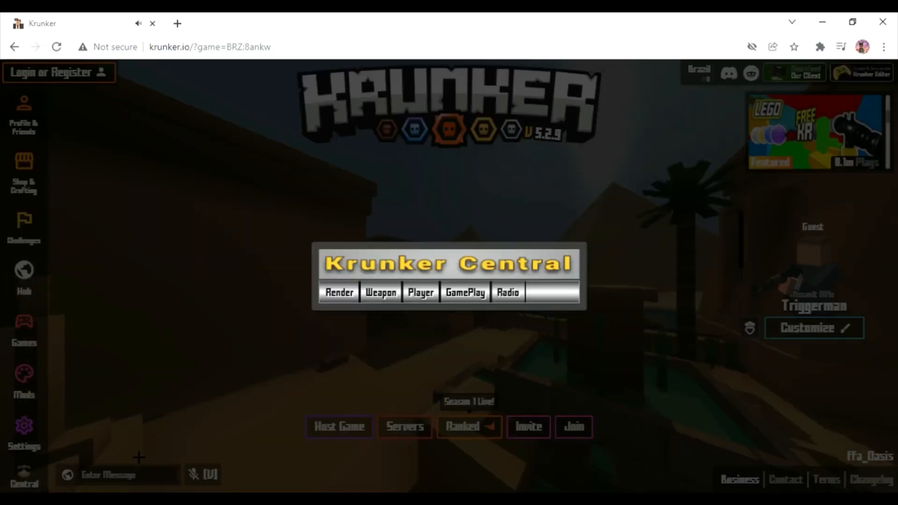
{"action": "left_click", "coordinate": [338, 292]}
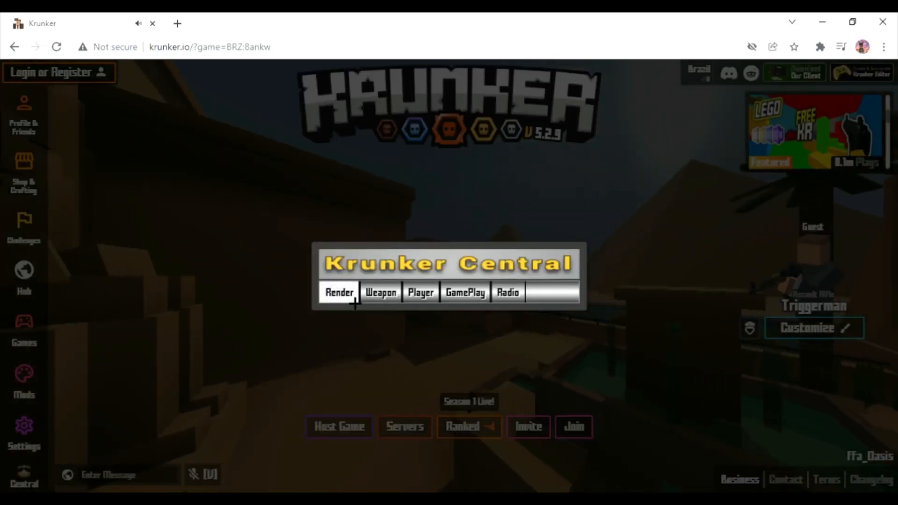
{"action": "left_click", "coordinate": [339, 292]}
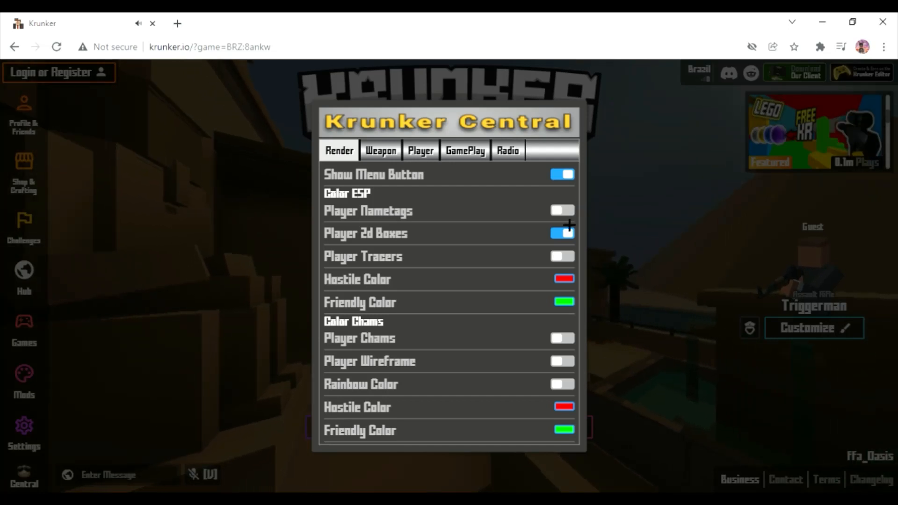
Toggle Player 2d Boxes off and back on, then view the Weapon options
{"action": "left_click", "coordinate": [562, 233]}
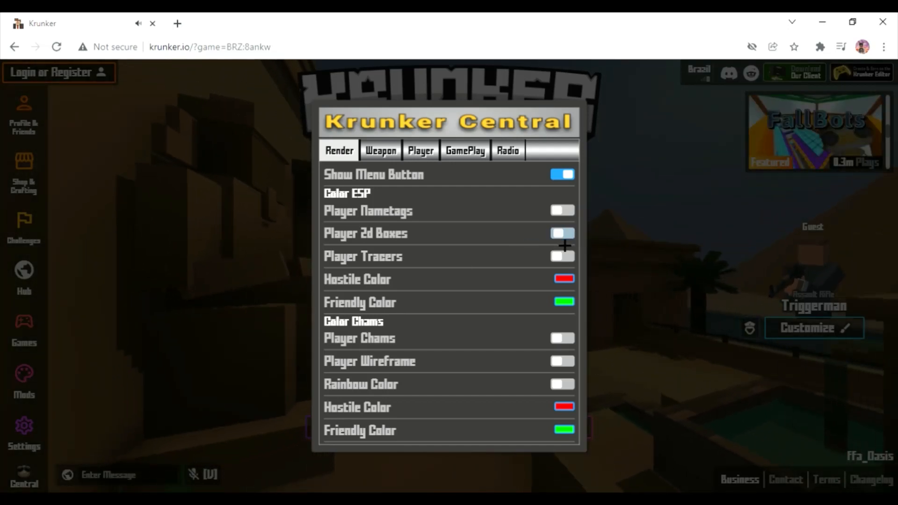
{"action": "left_click", "coordinate": [561, 233]}
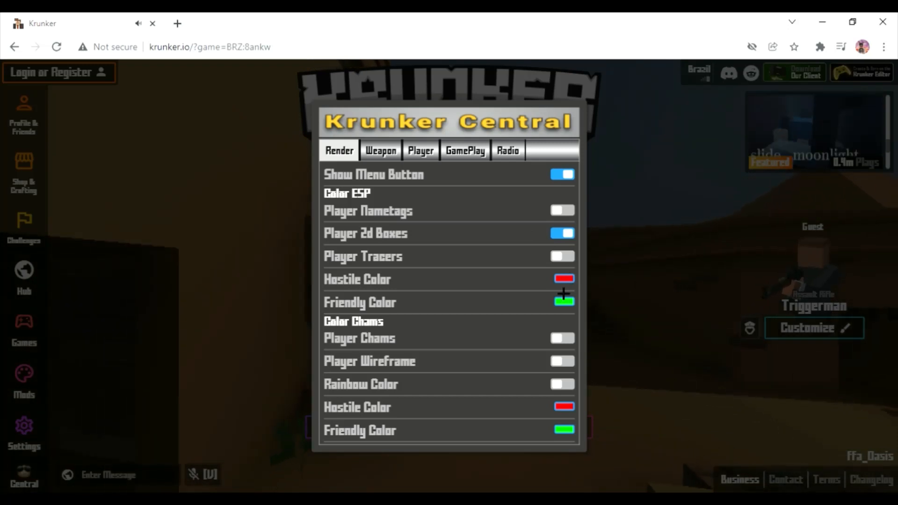
{"action": "left_click", "coordinate": [380, 150]}
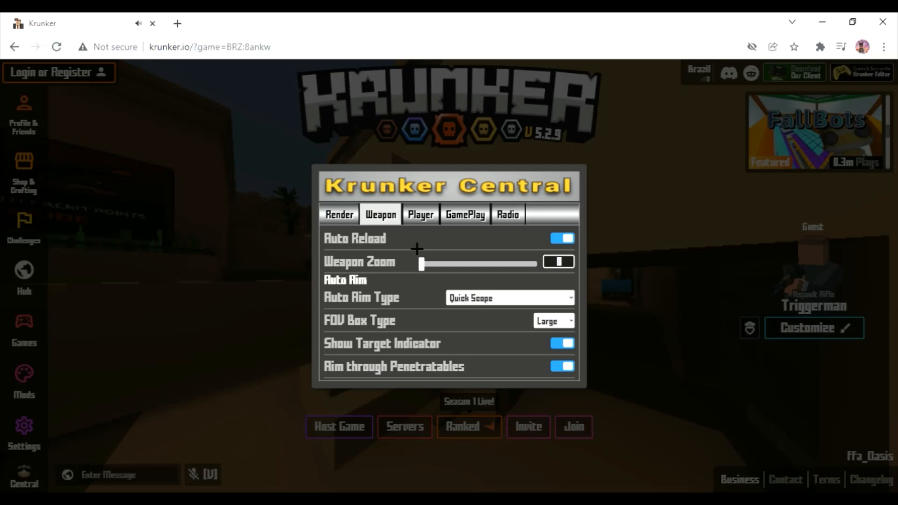
View the Player options, then close and reopen the Krunker Central menu
{"action": "left_click", "coordinate": [420, 214]}
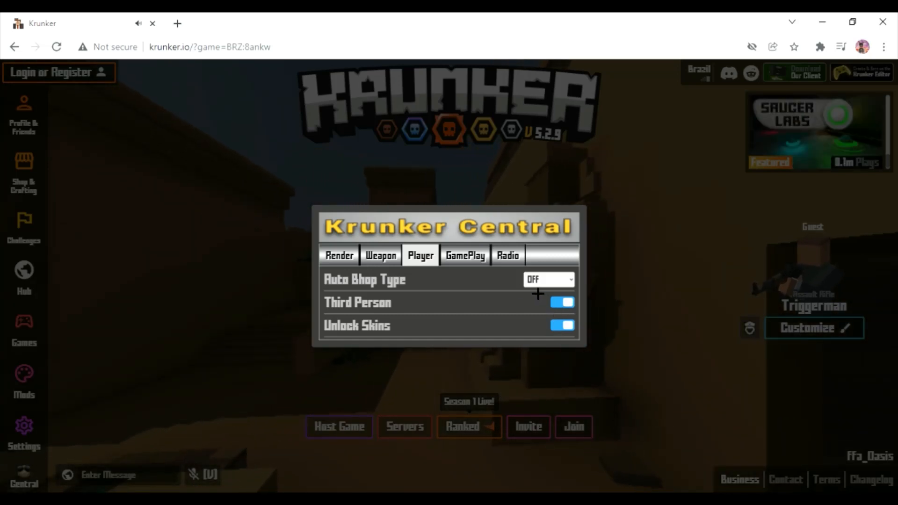
{"action": "left_click", "coordinate": [465, 255]}
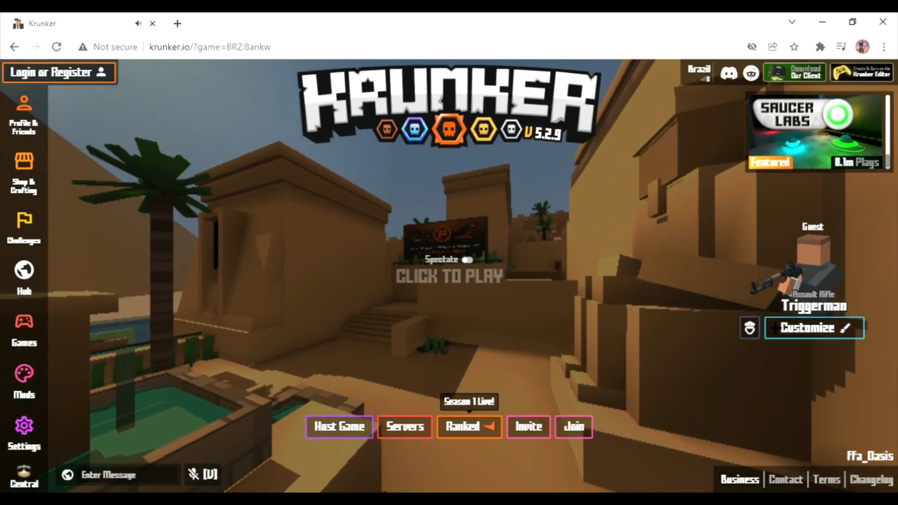
{"action": "left_click", "coordinate": [813, 327]}
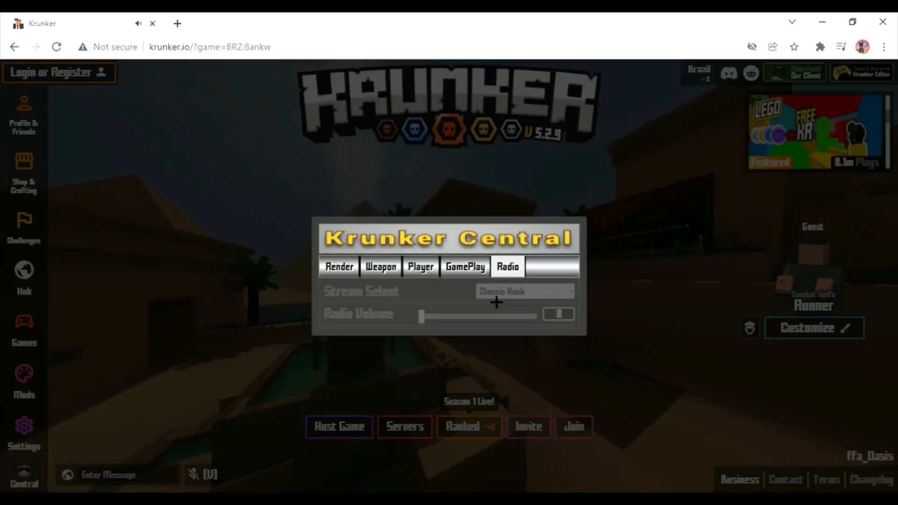
Turn on Auto Activate Nuke in the GamePlay options
{"action": "left_click", "coordinate": [465, 266]}
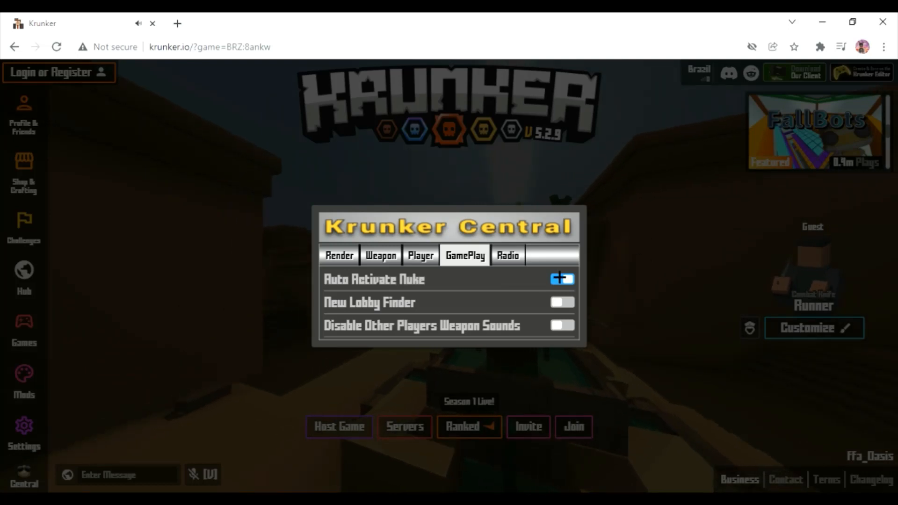
{"action": "left_click", "coordinate": [561, 325]}
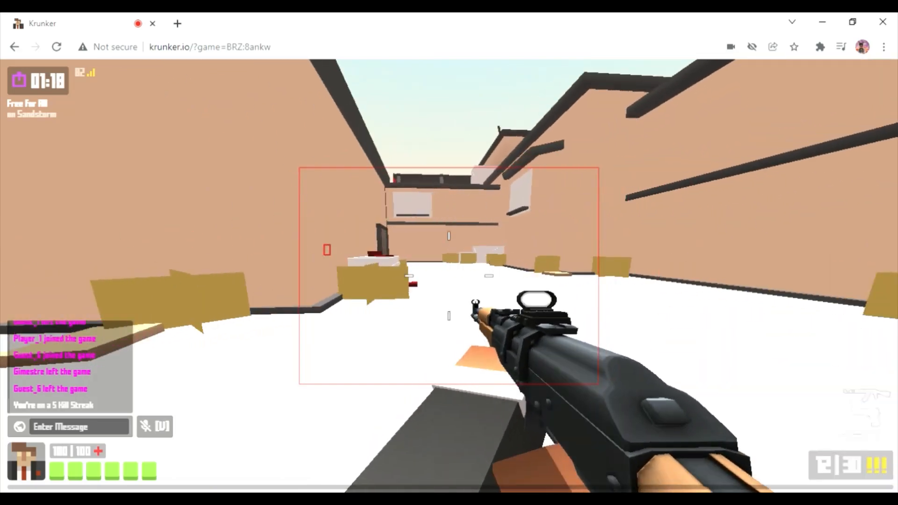
Shoot enemies in the Sandstorm free-for-all using the aim box, reaching a 10 kill streak
{"action": "left_click", "coordinate": [449, 253]}
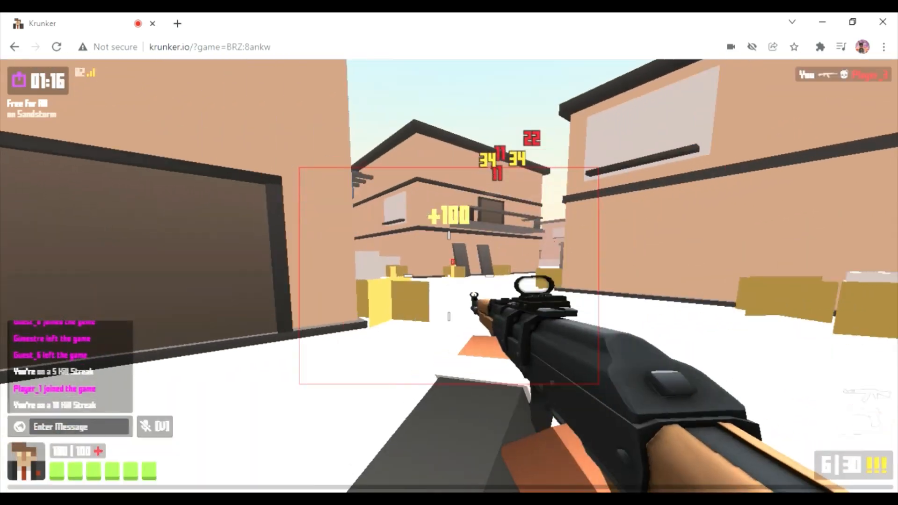